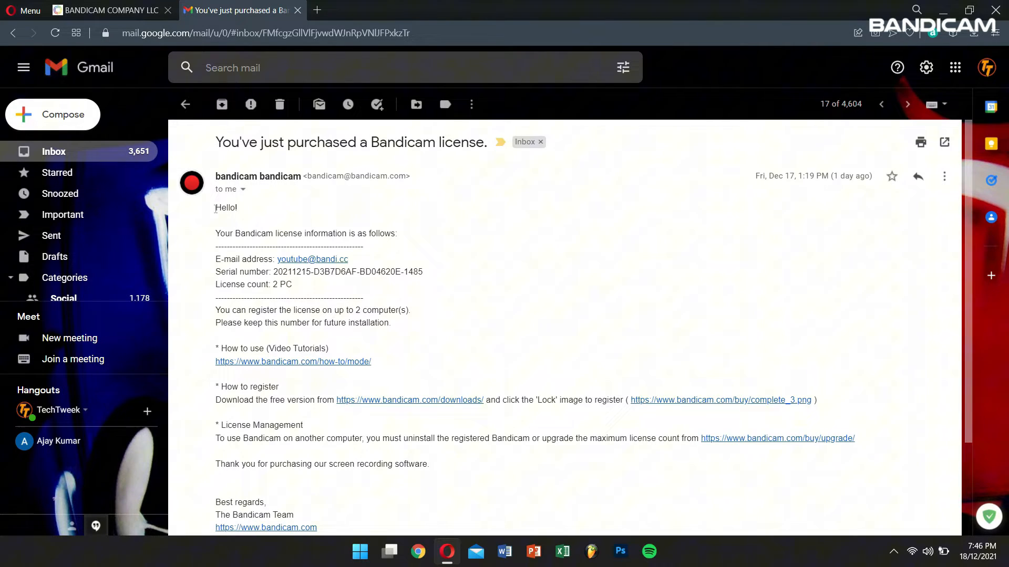
pyautogui.moveTo(548, 333)
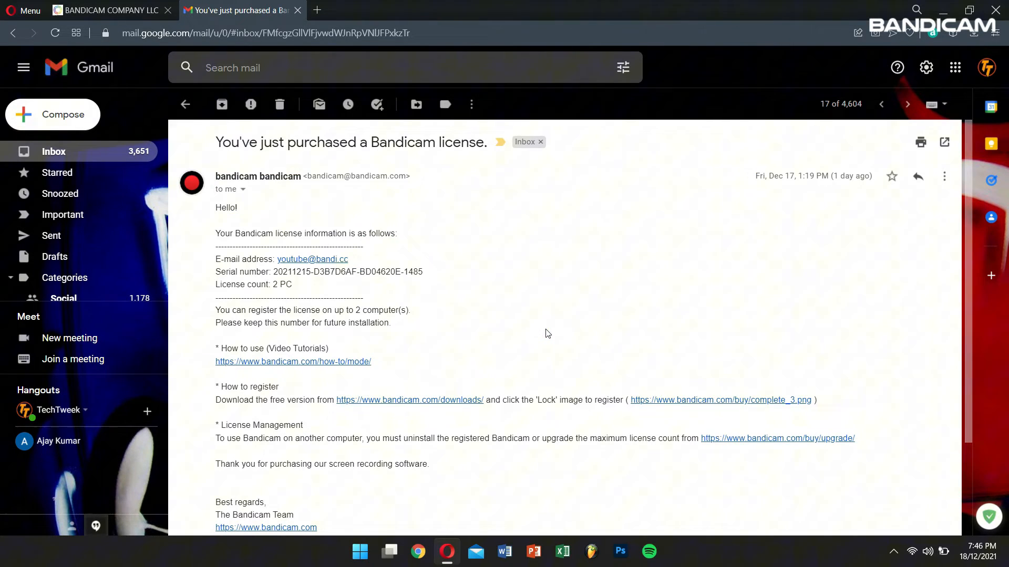
# Step: Check the license details in the email, then search for and launch Bandicam
pyautogui.moveTo(216, 258); pyautogui.dragTo(292, 284)
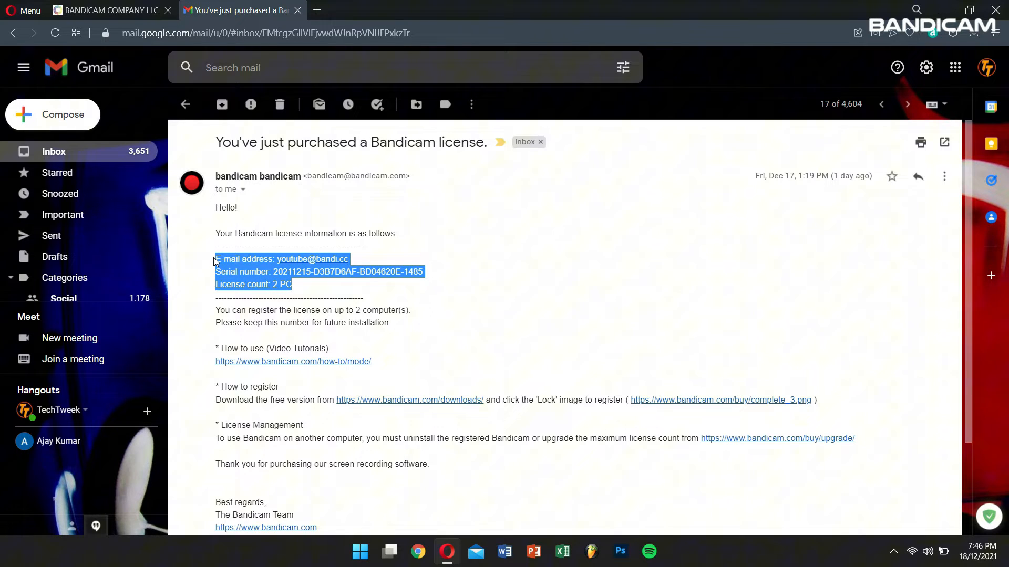
pyautogui.click(537, 283)
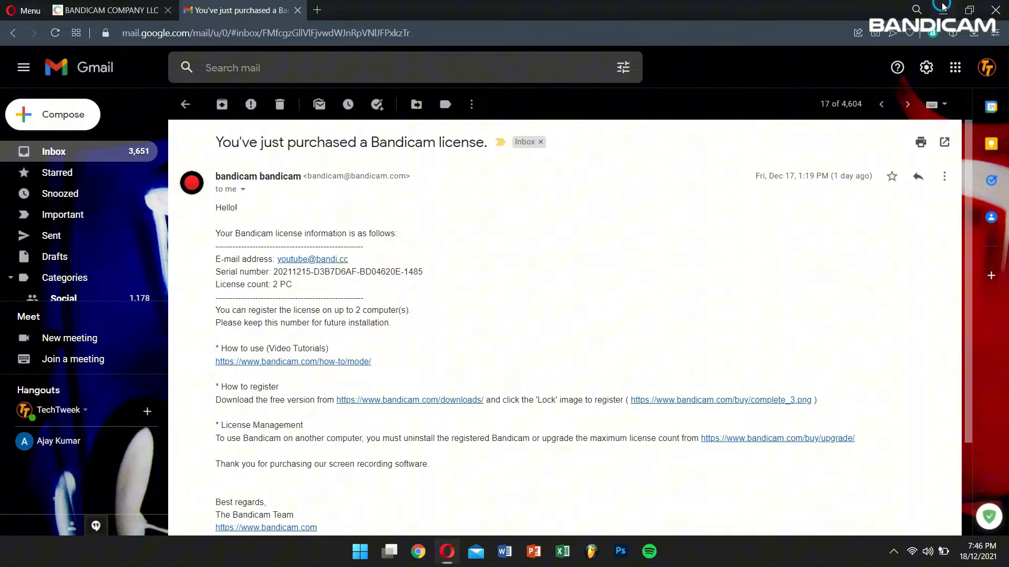
pyautogui.click(360, 551)
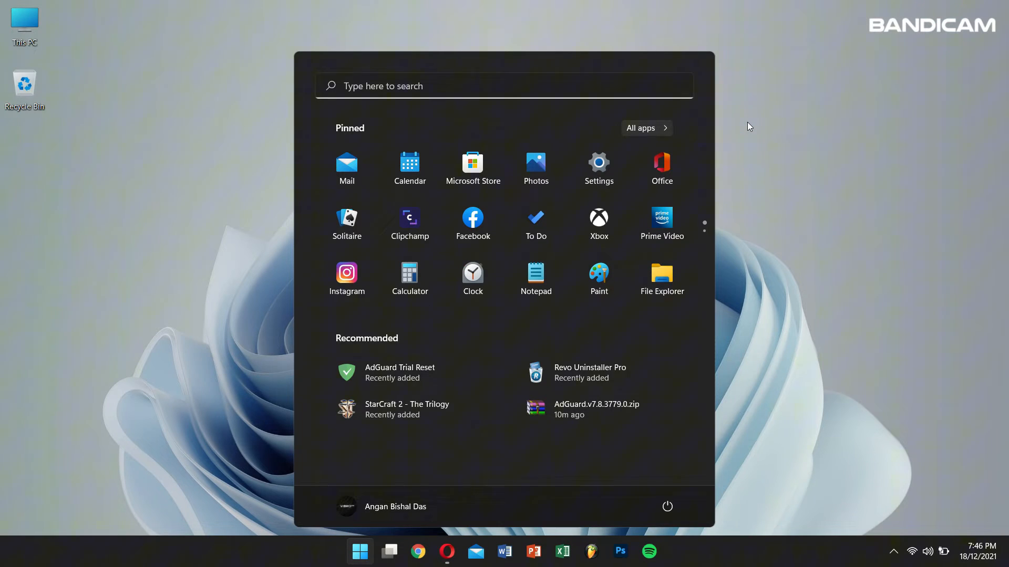
pyautogui.write('bandi')
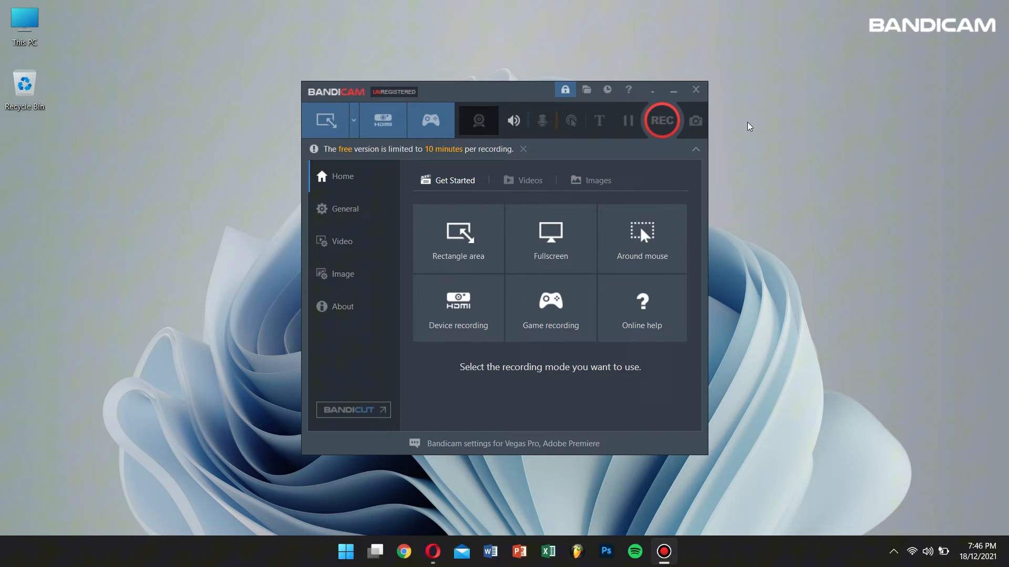
pyautogui.moveTo(569, 91)
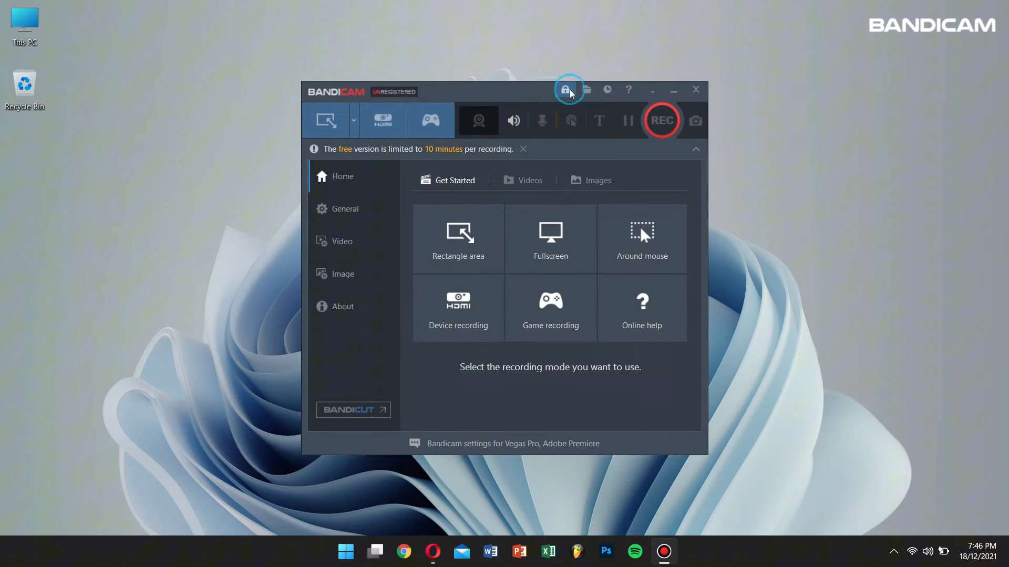
pyautogui.click(565, 89)
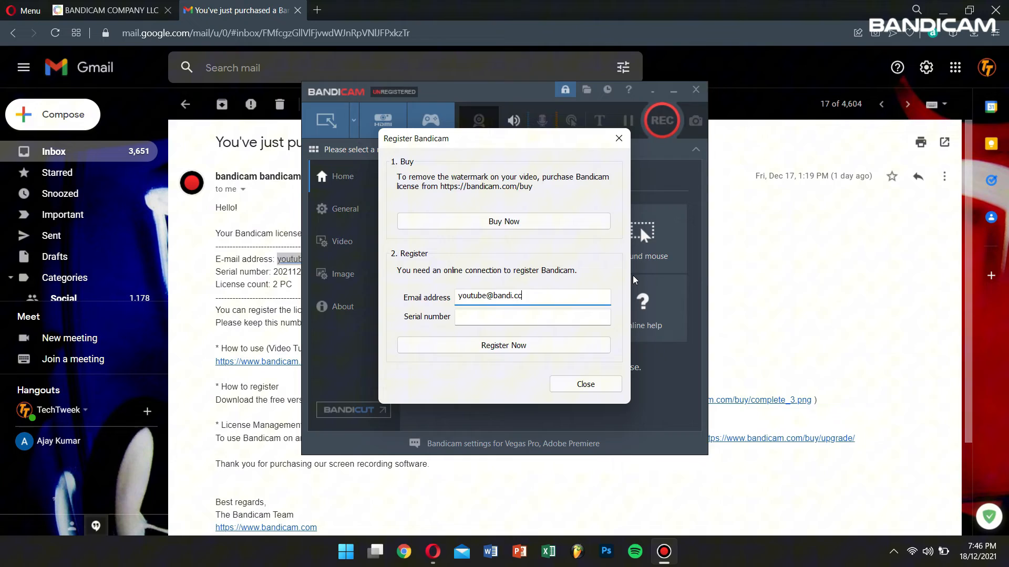
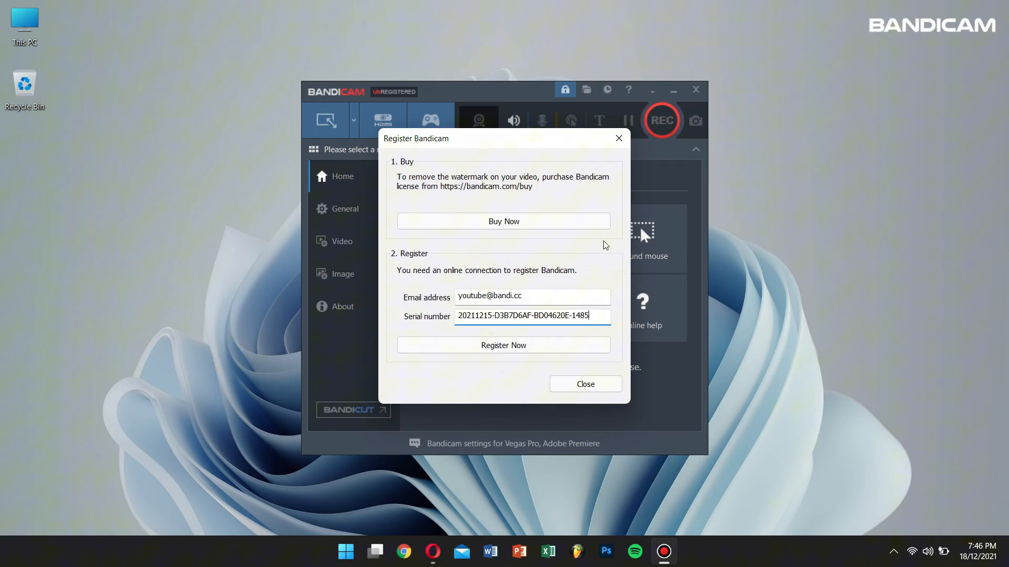
pyautogui.click(503, 345)
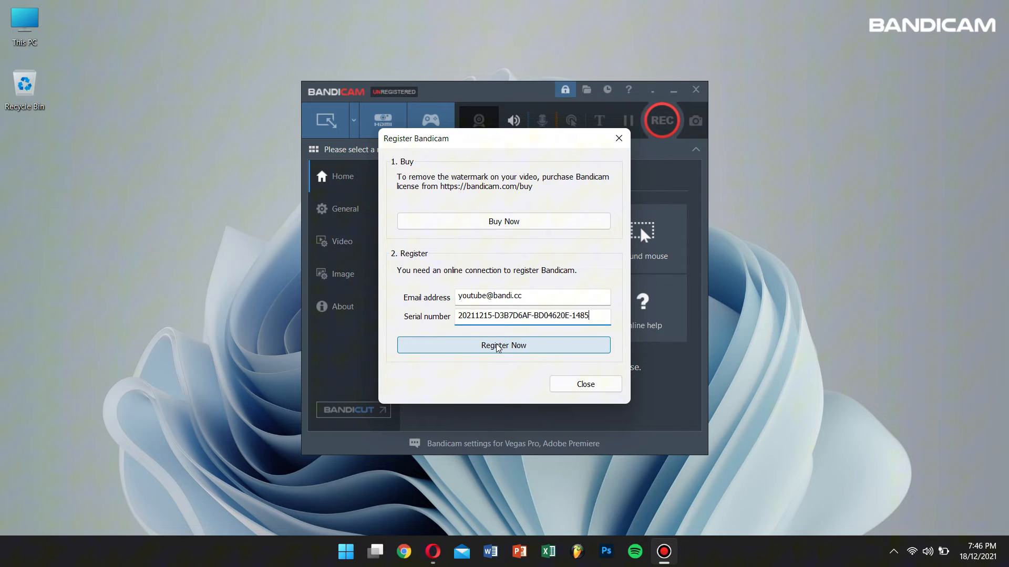
# Step: Submit the license registration and dismiss the successful registration message
pyautogui.click(503, 345)
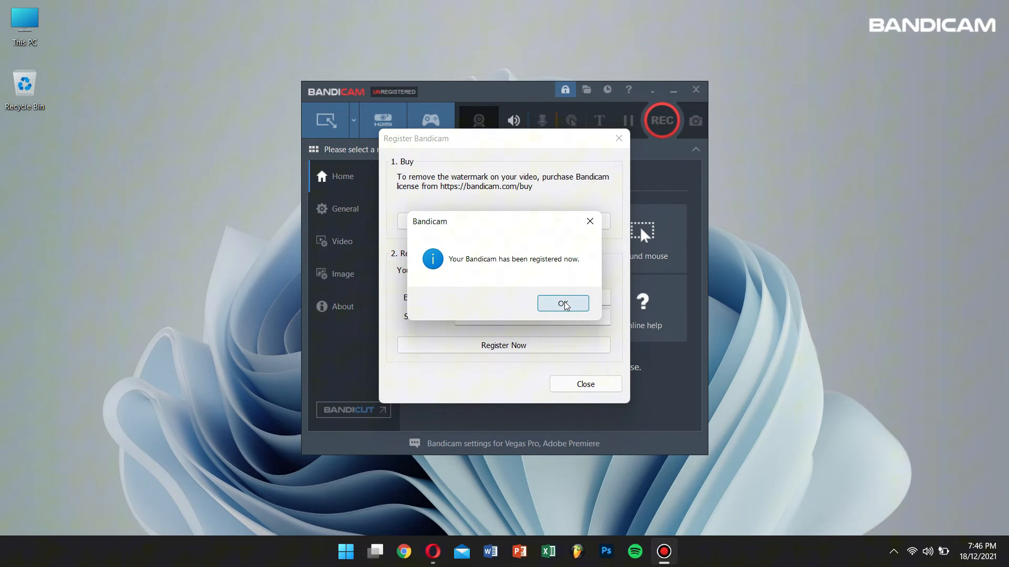
pyautogui.click(562, 303)
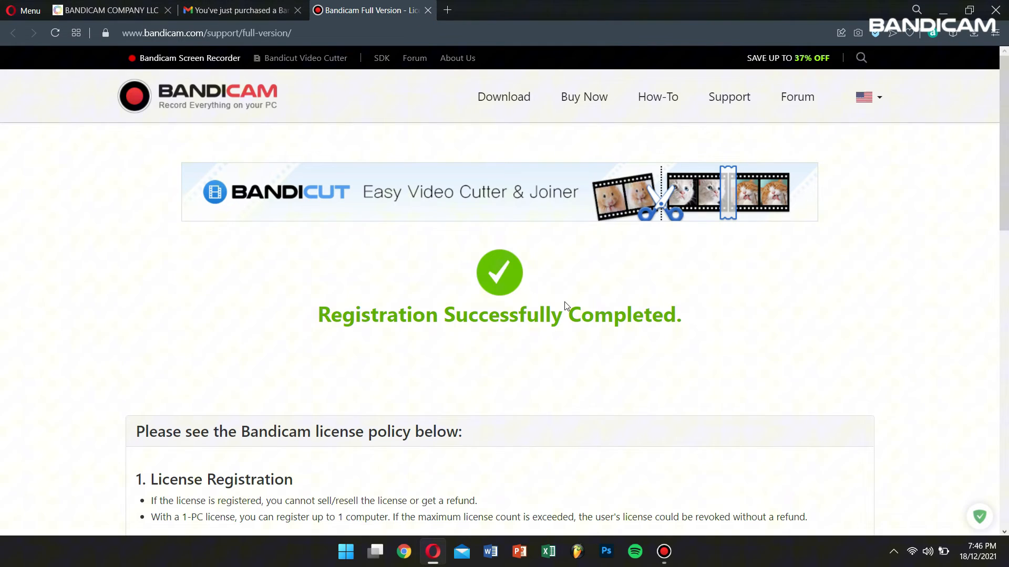